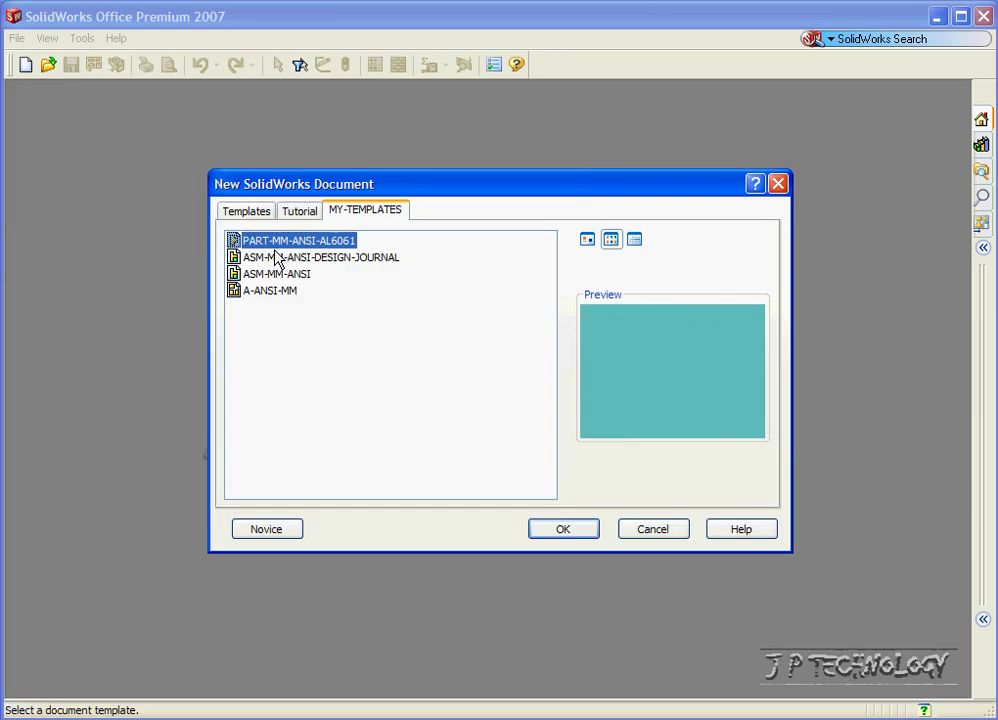
pyautogui.moveTo(563, 529)
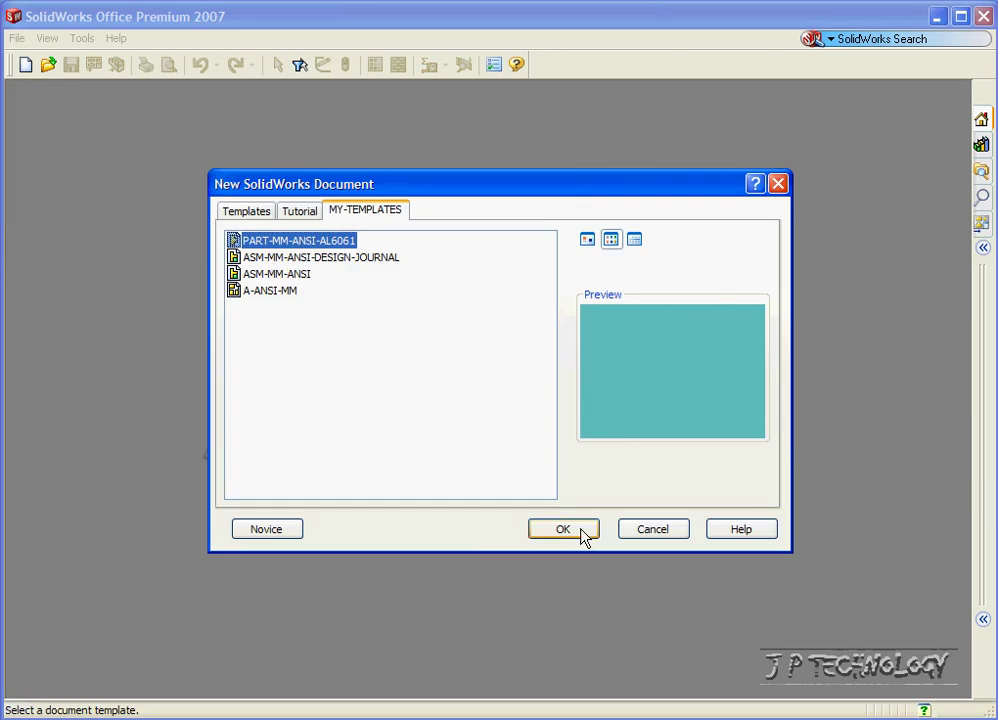
# - Create Part2 from the PART-MM-ANSI-AL6061 template in MY-TEMPLATES
pyautogui.click(562, 528)
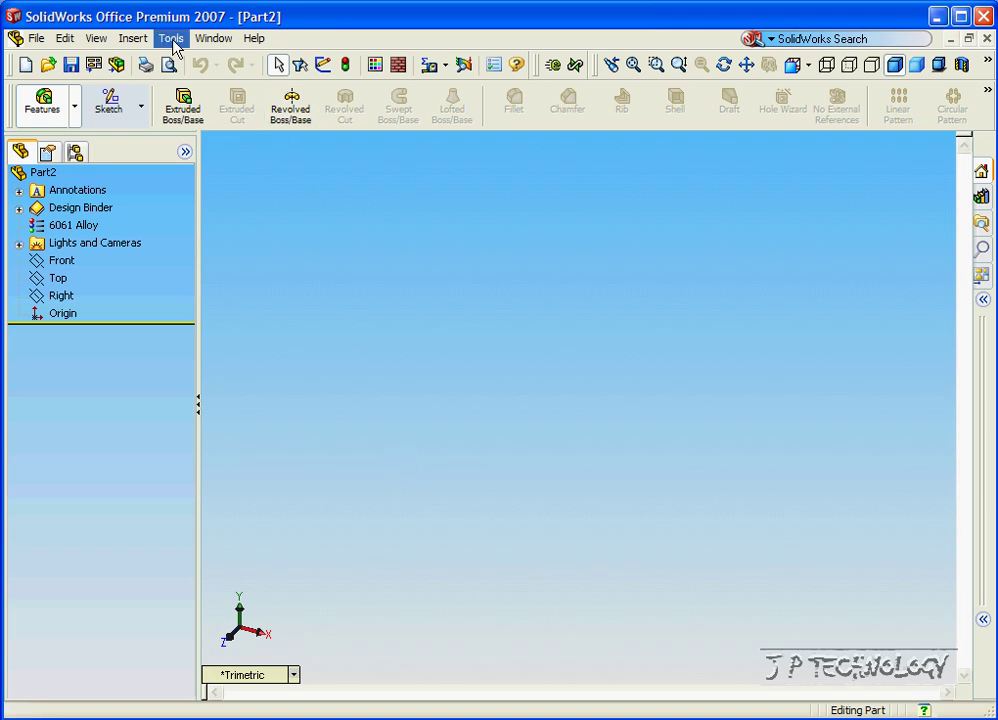
# - Set Part2's Document Properties dimensioning standard to ANSI on the Detailing page
pyautogui.click(170, 38)
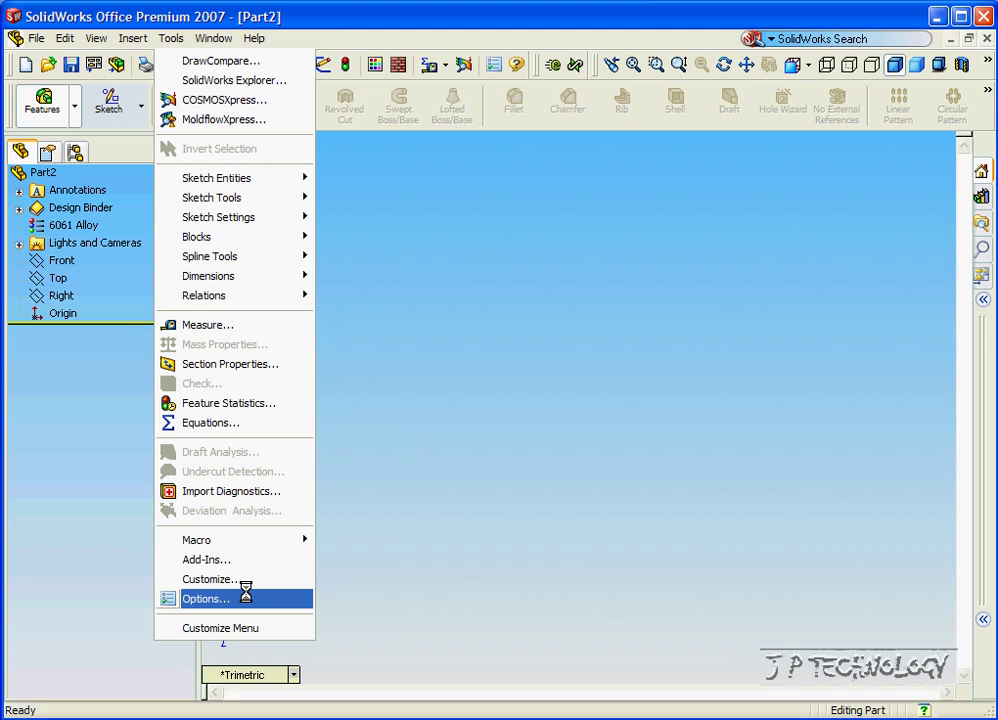
pyautogui.click(207, 598)
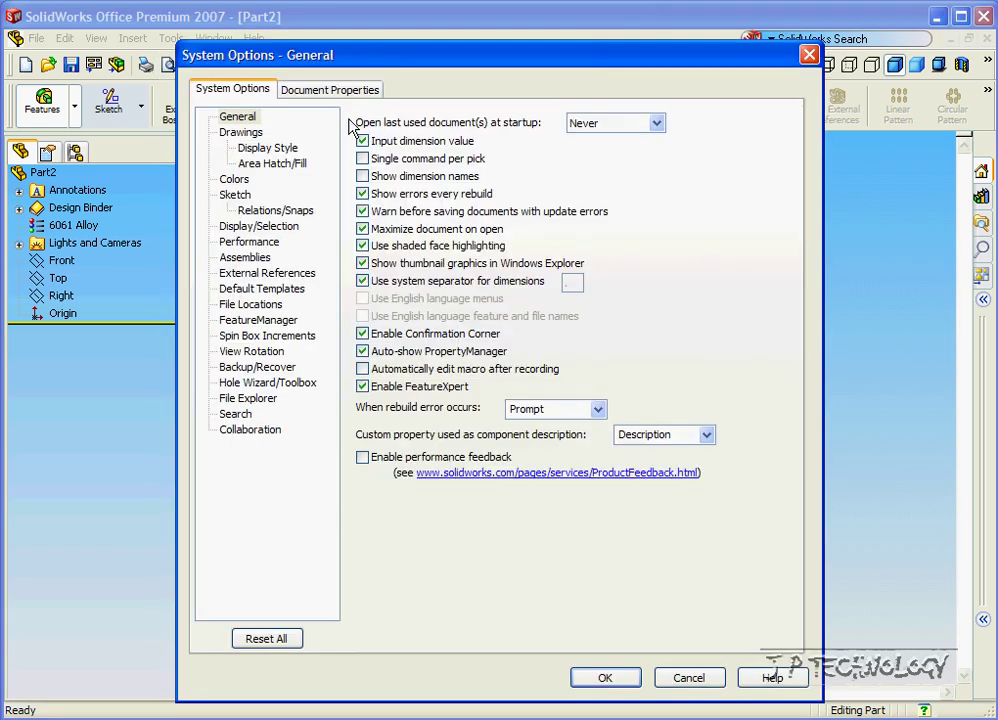
pyautogui.click(330, 89)
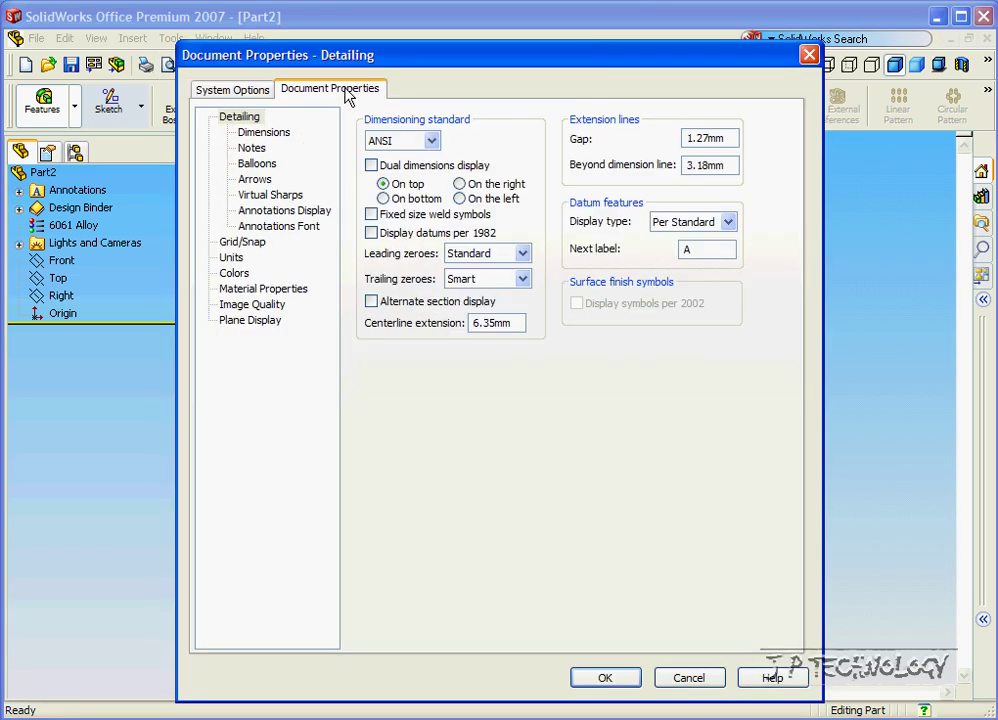
pyautogui.moveTo(480, 137)
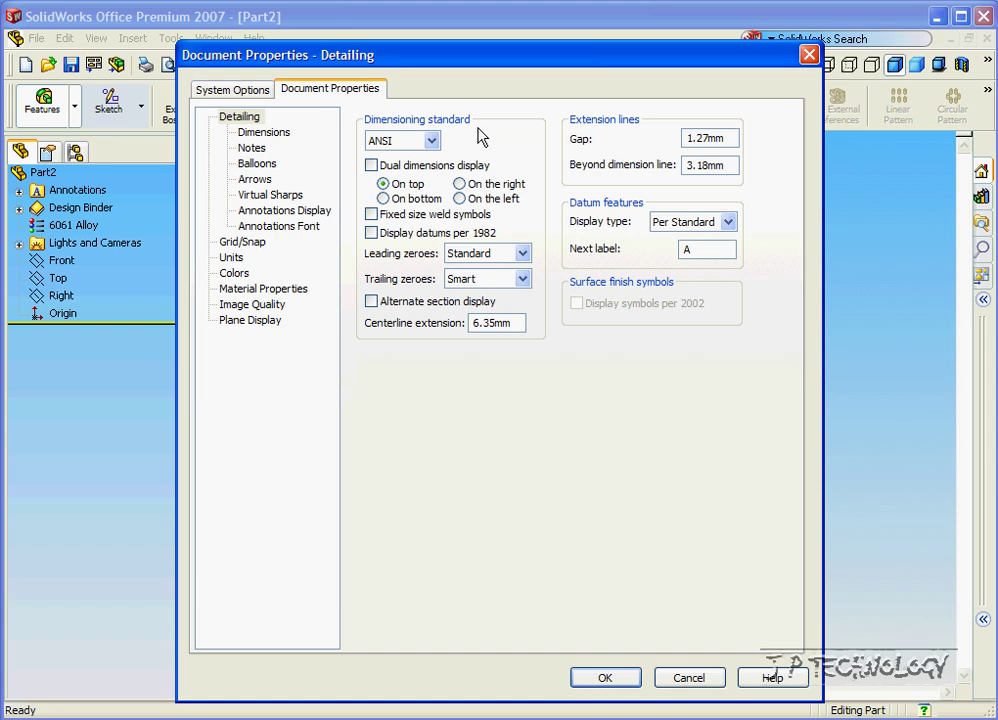
pyautogui.click(430, 140)
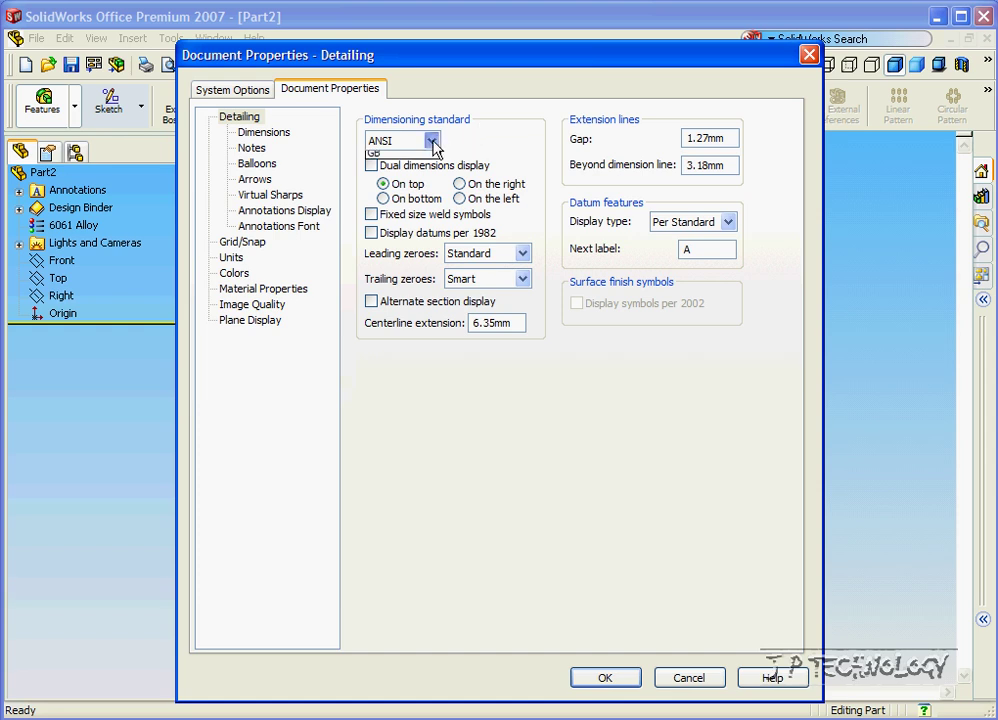
pyautogui.click(432, 140)
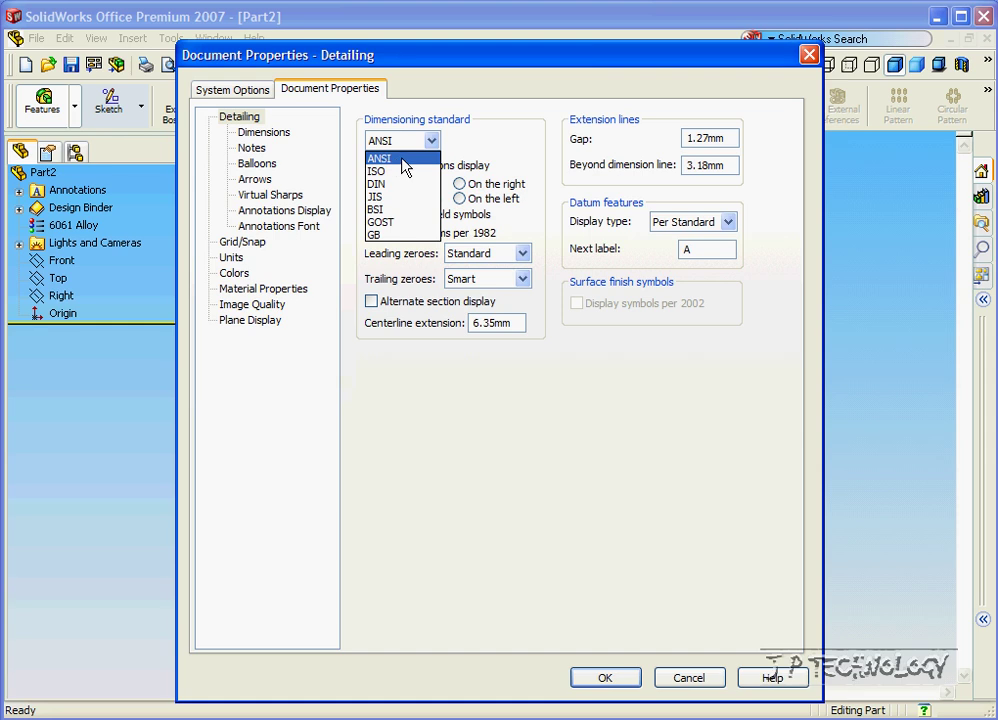
pyautogui.click(380, 158)
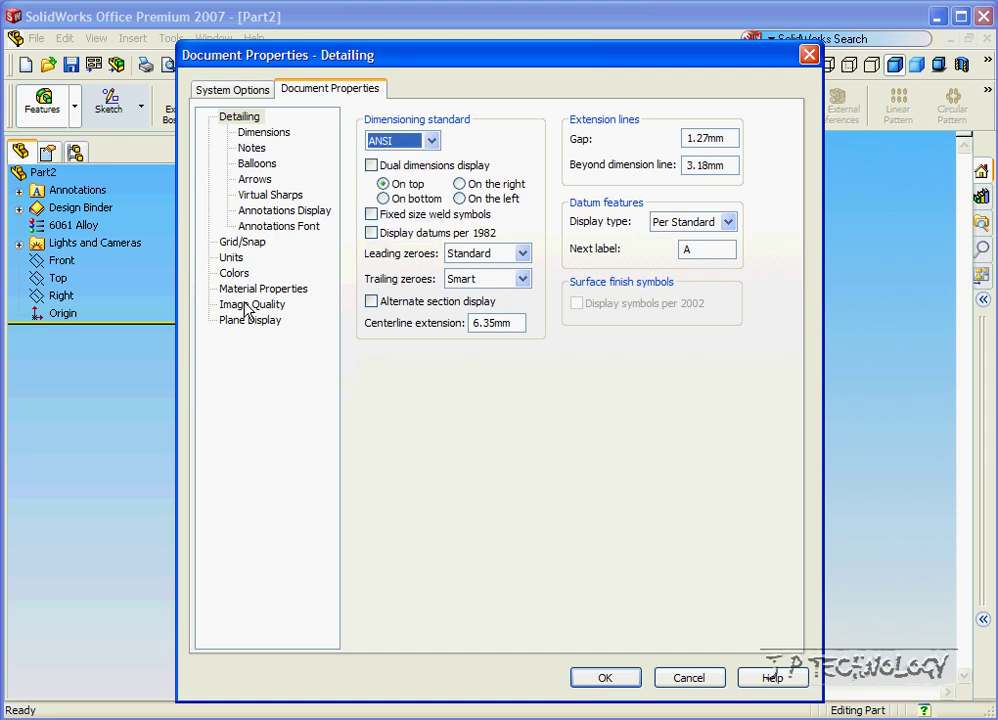
# - Set the unit system to MMGS with 2 length decimal places and close Options
pyautogui.click(232, 257)
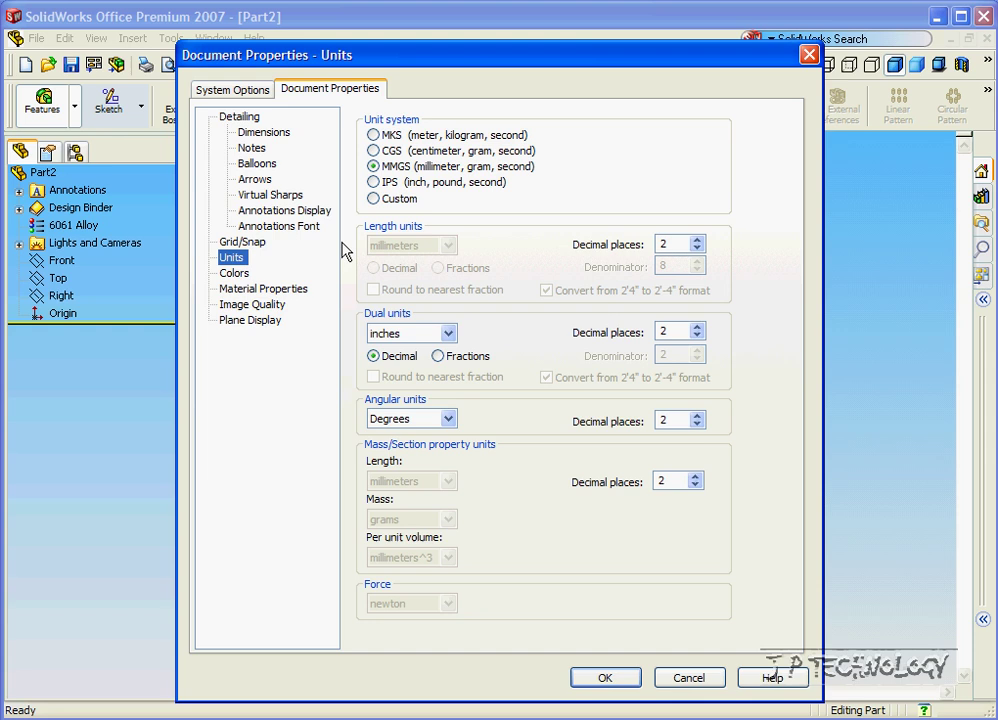
pyautogui.click(374, 181)
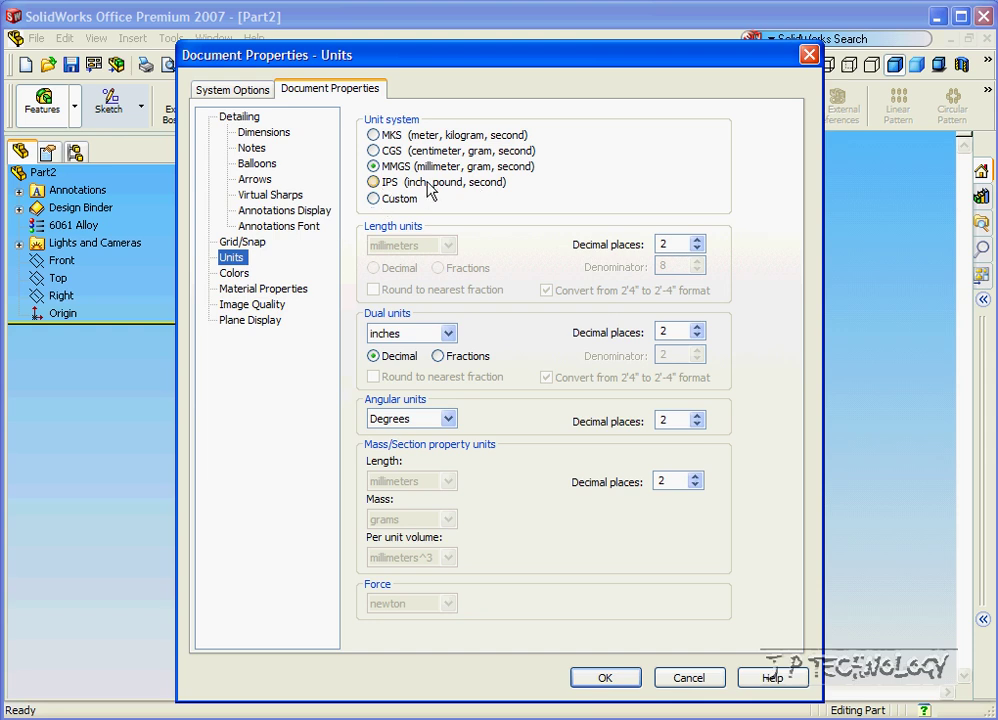
pyautogui.click(374, 182)
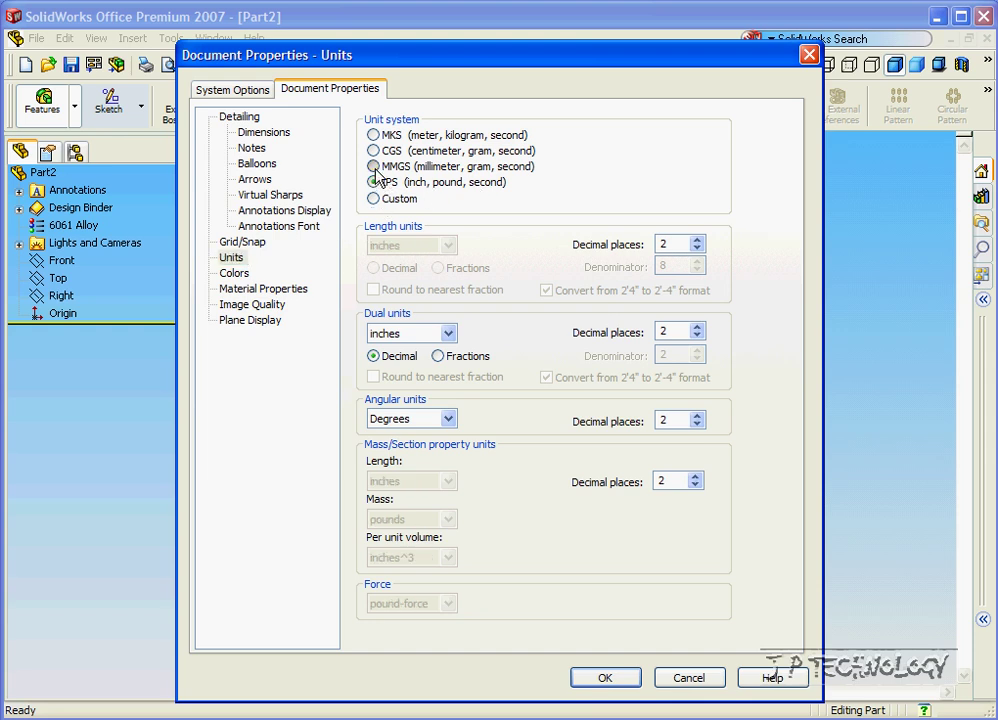
pyautogui.click(373, 134)
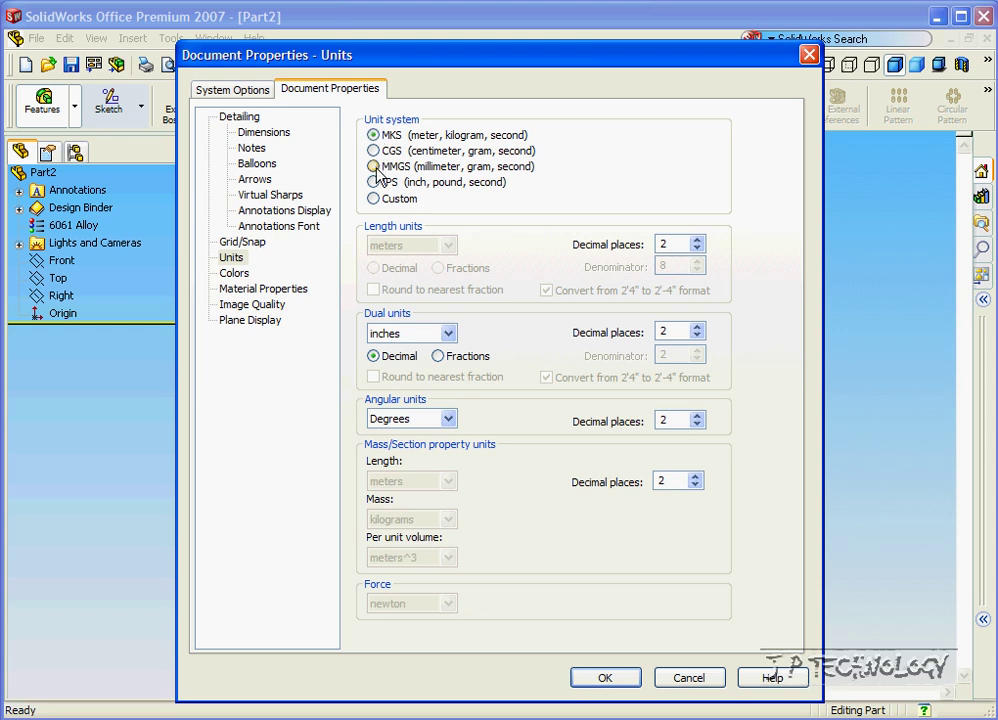
pyautogui.click(373, 166)
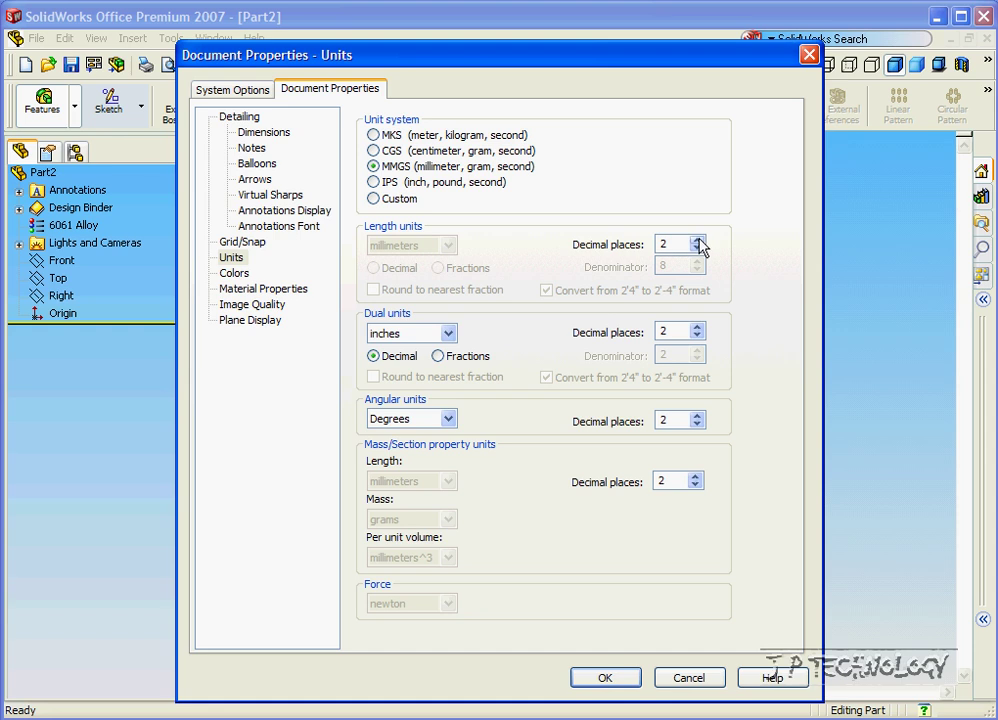
pyautogui.click(663, 244)
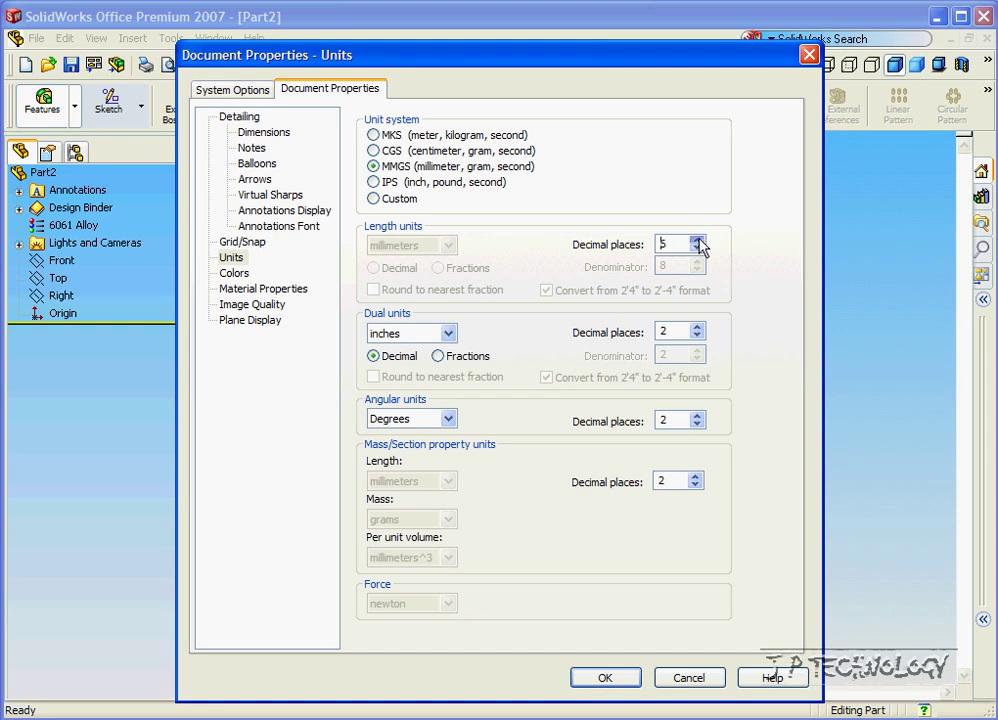
pyautogui.click(691, 249)
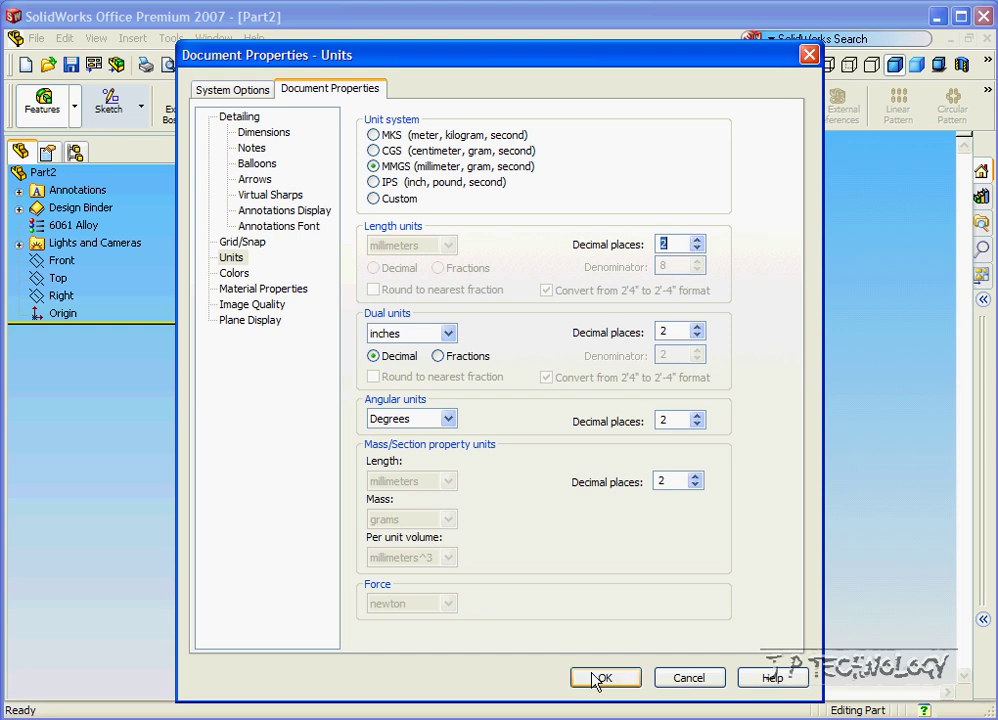
pyautogui.click(605, 677)
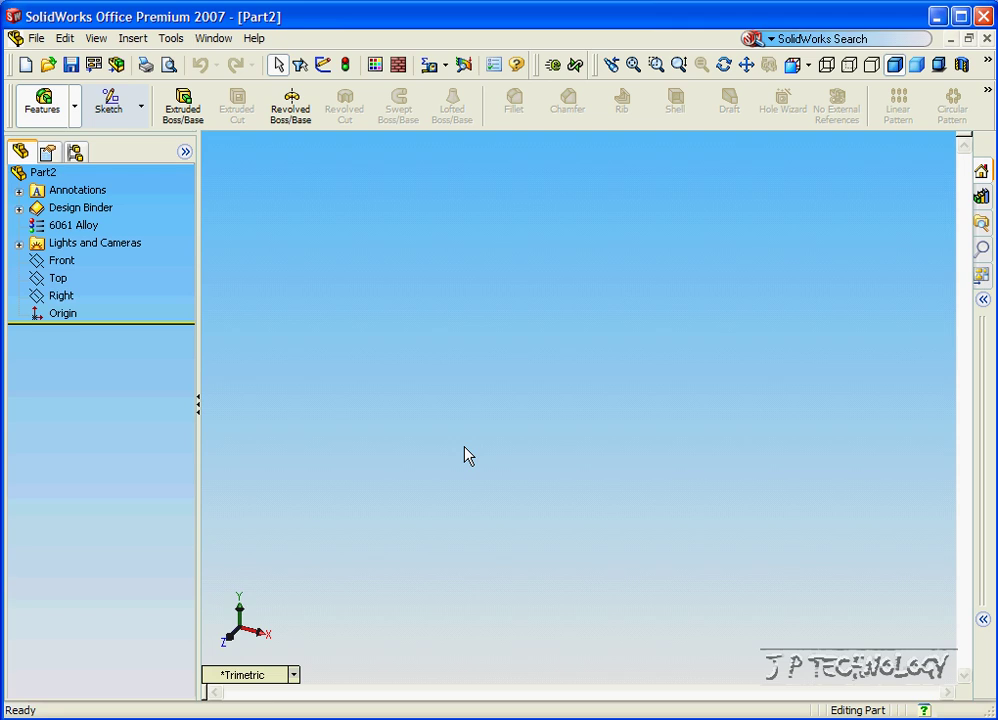
pyautogui.moveTo(250, 156)
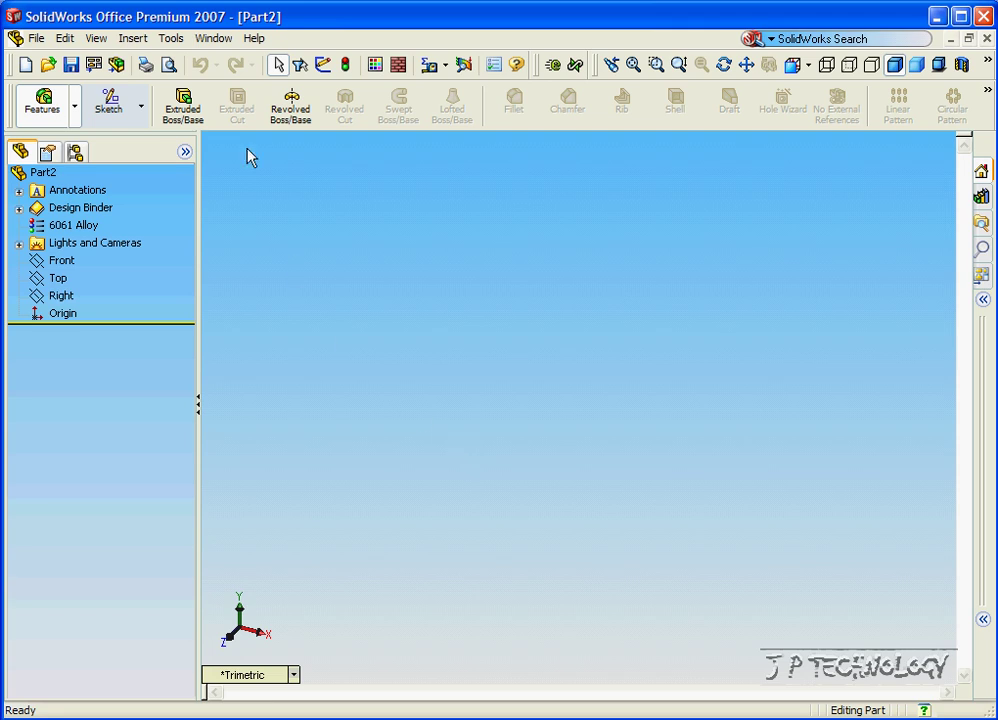
# - Activate the SolidWorks Animator add-in in the Add-Ins list and confirm
pyautogui.click(170, 38)
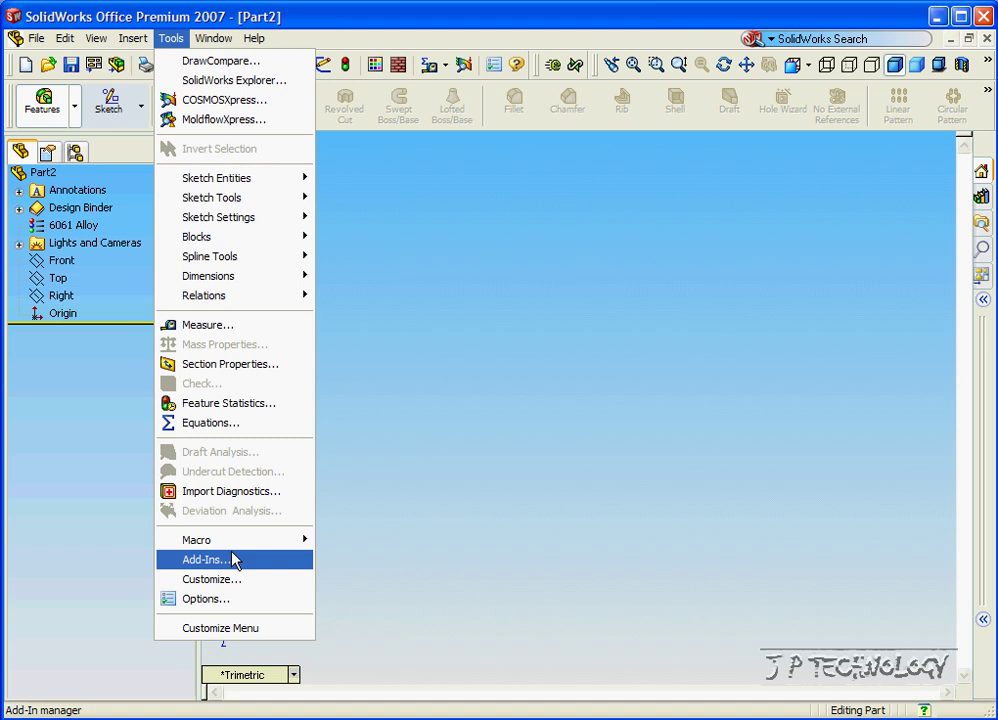
pyautogui.click(205, 559)
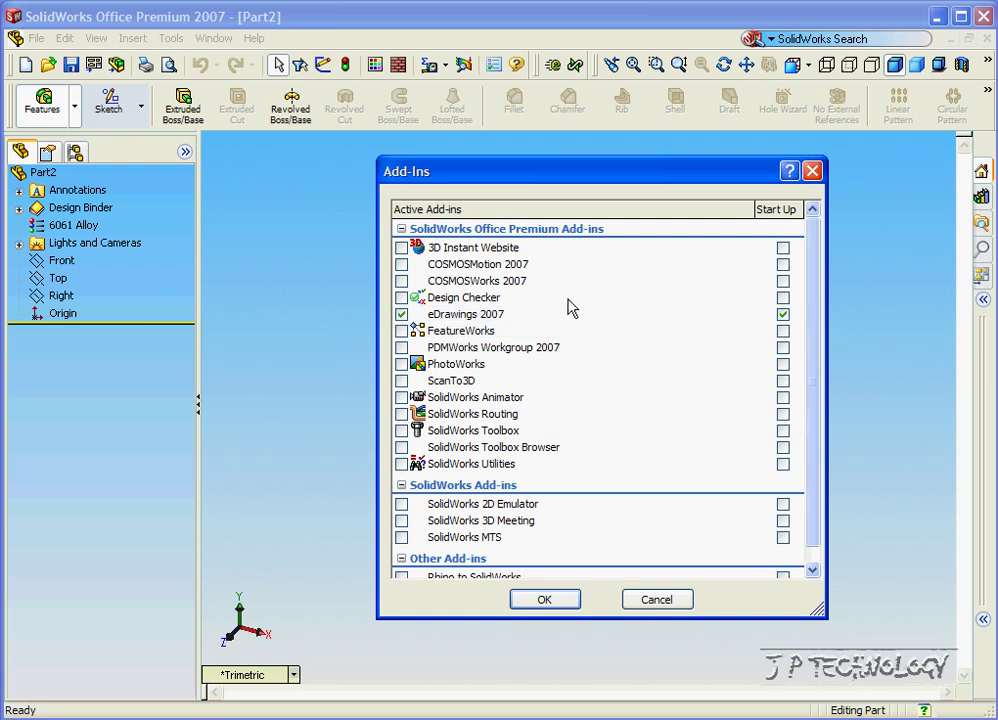
pyautogui.moveTo(465, 314)
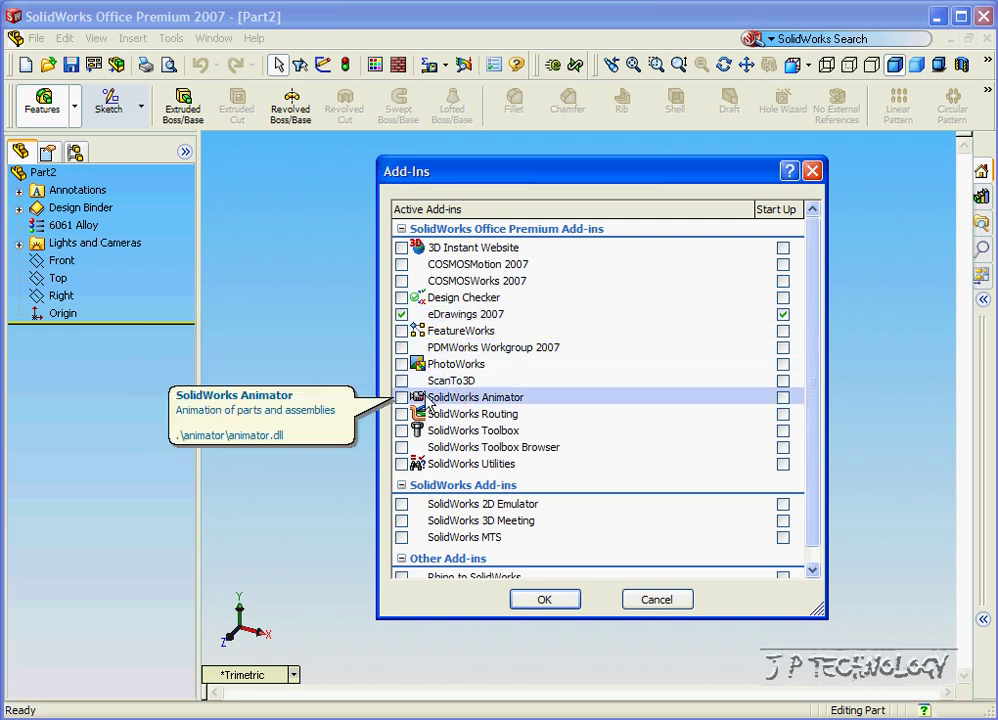
pyautogui.moveTo(402, 286)
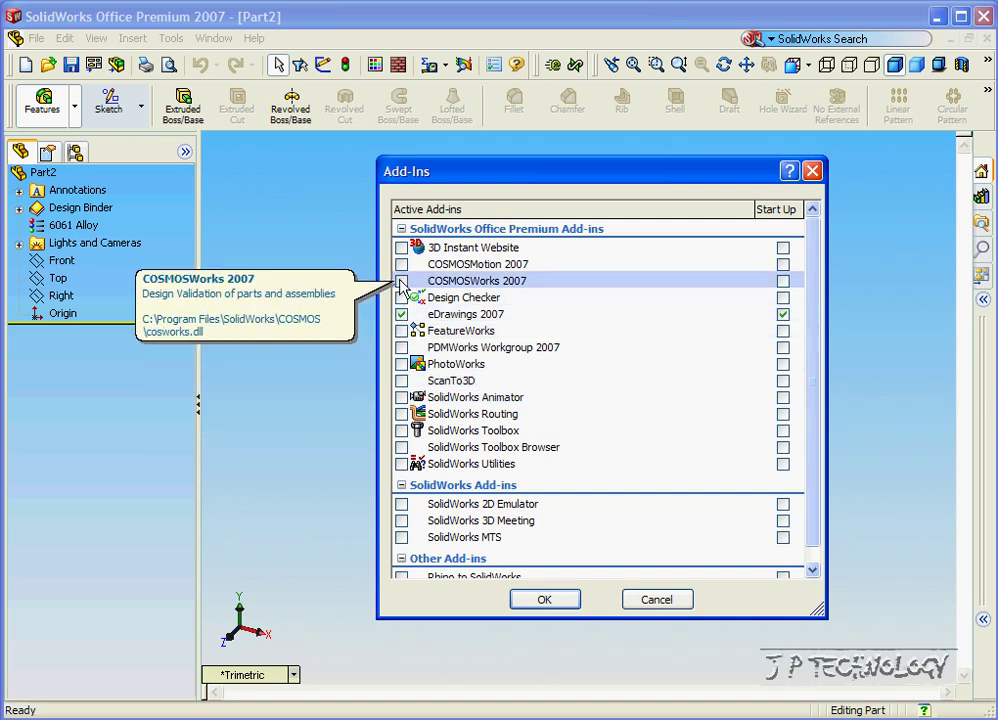
pyautogui.moveTo(403, 397)
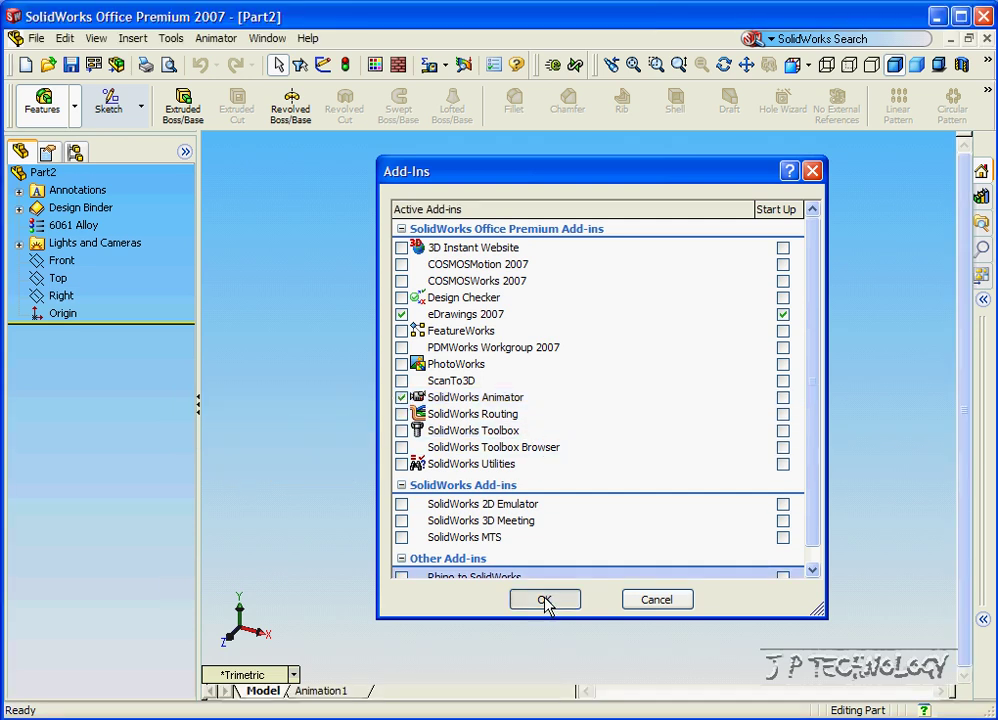
pyautogui.click(545, 599)
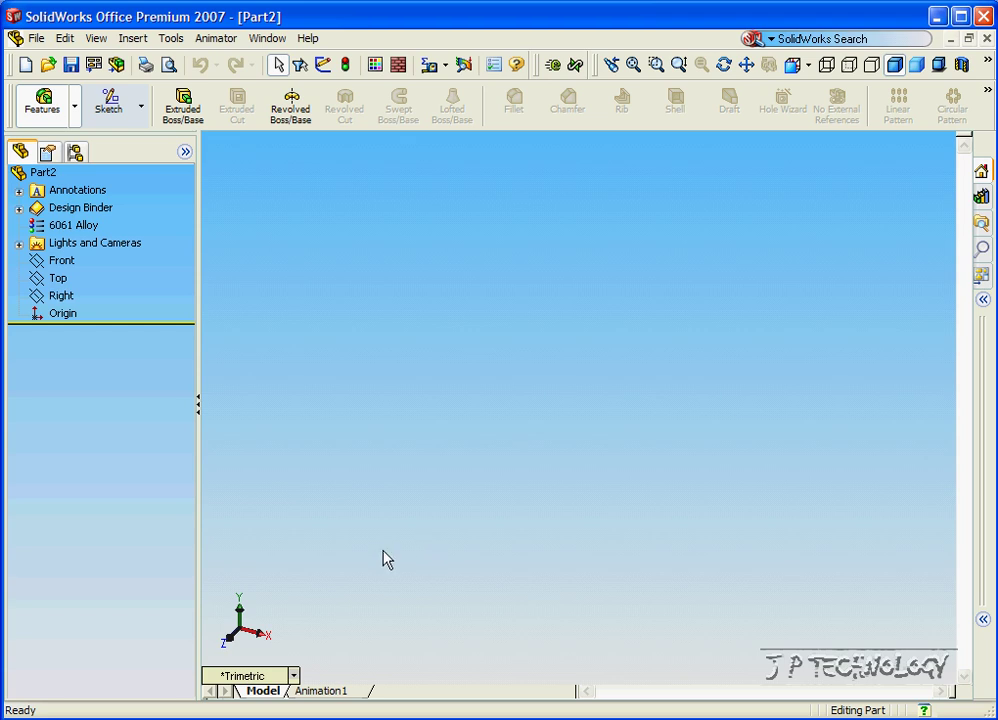
pyautogui.moveTo(326, 698)
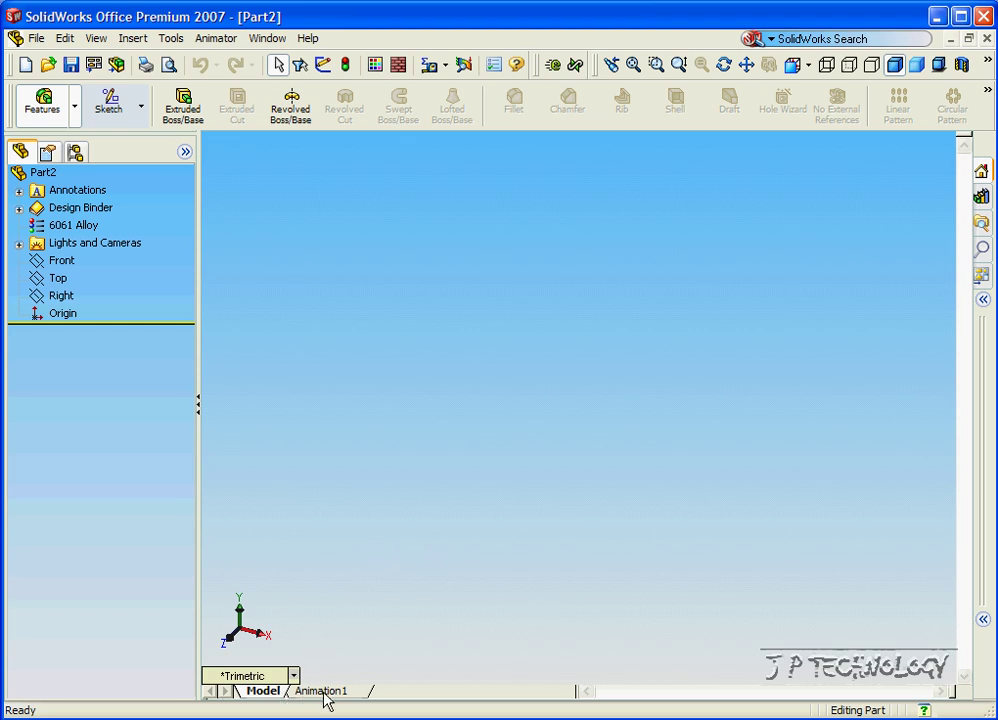
# - Show Part2's Animation1 timeline, then bring up the Tools menu
pyautogui.click(325, 690)
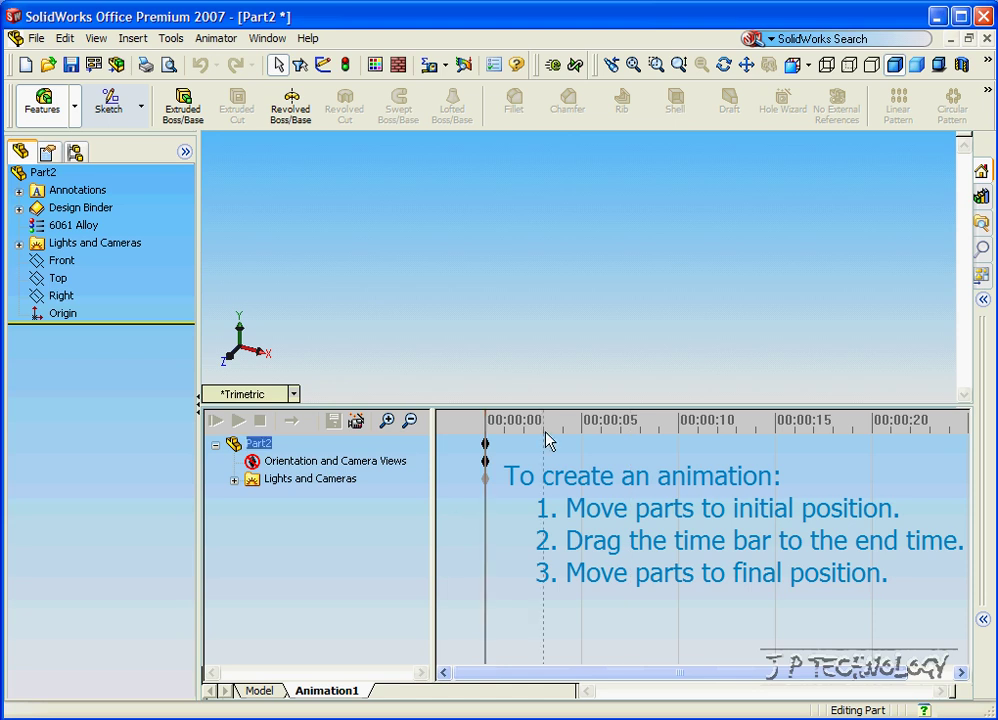
pyautogui.moveTo(200, 67)
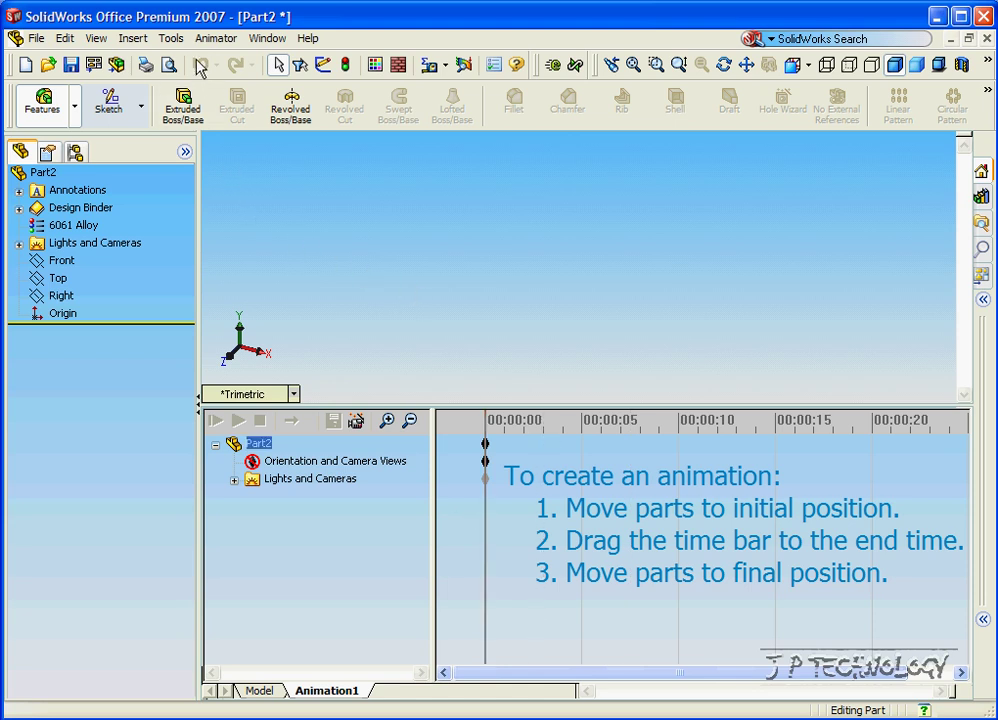
pyautogui.click(170, 38)
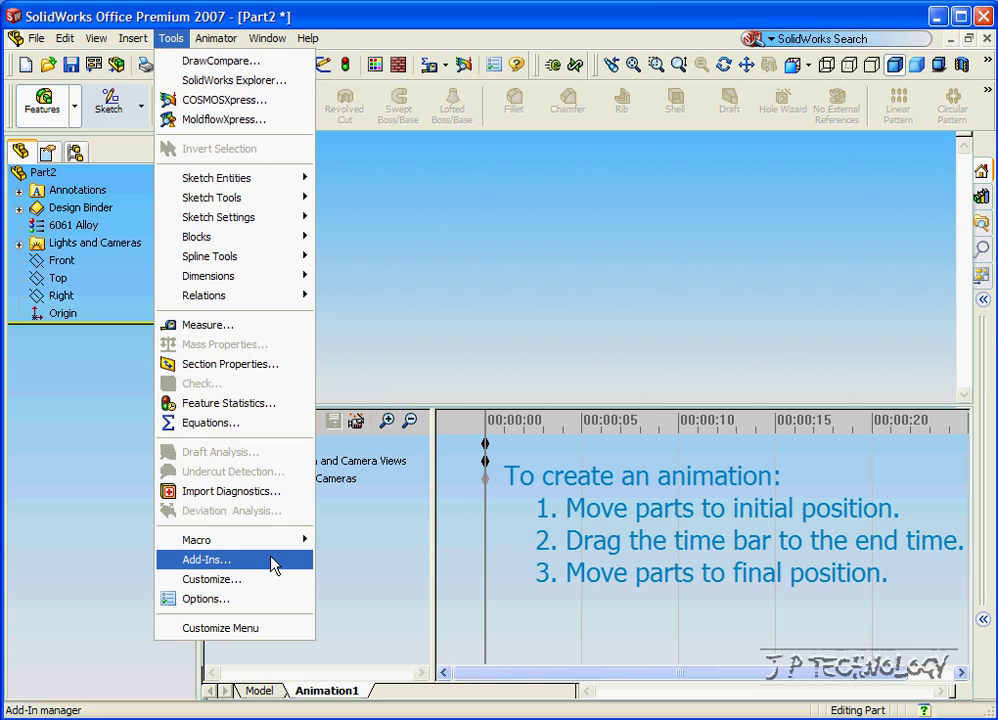
# - Turn off the SolidWorks Animator add-in in the Add-Ins manager
pyautogui.click(205, 559)
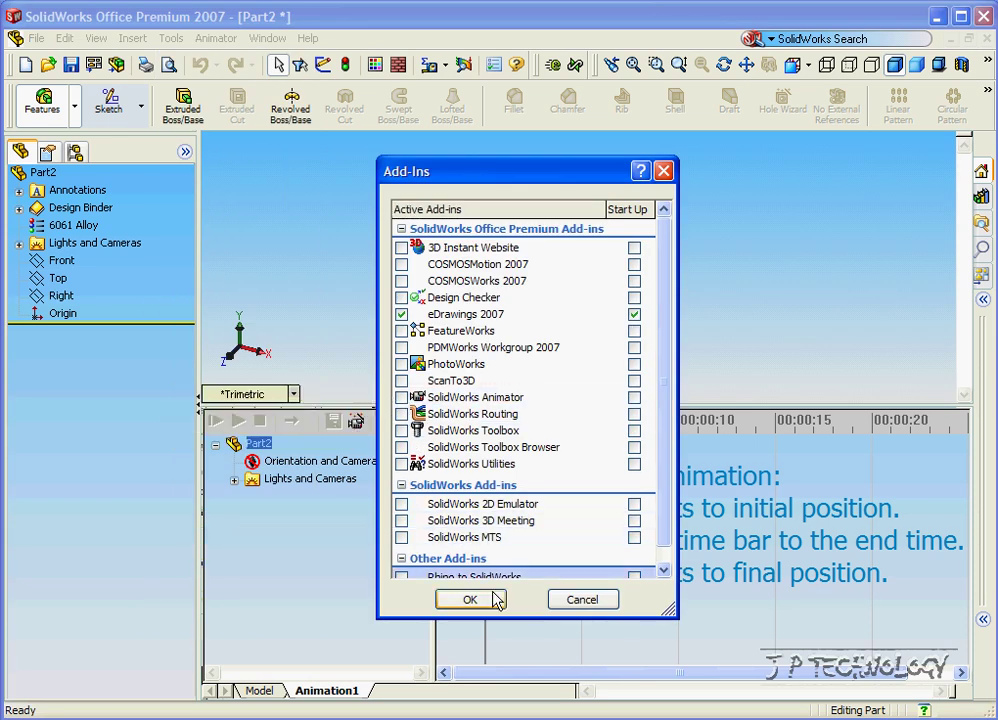
pyautogui.click(470, 599)
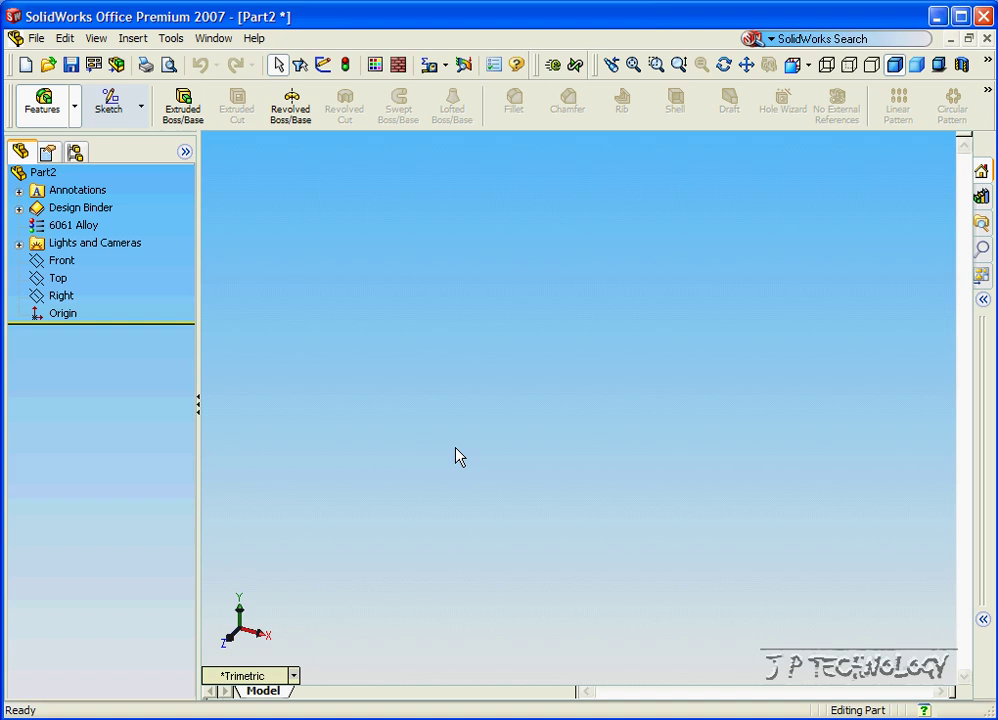
pyautogui.moveTo(418, 423)
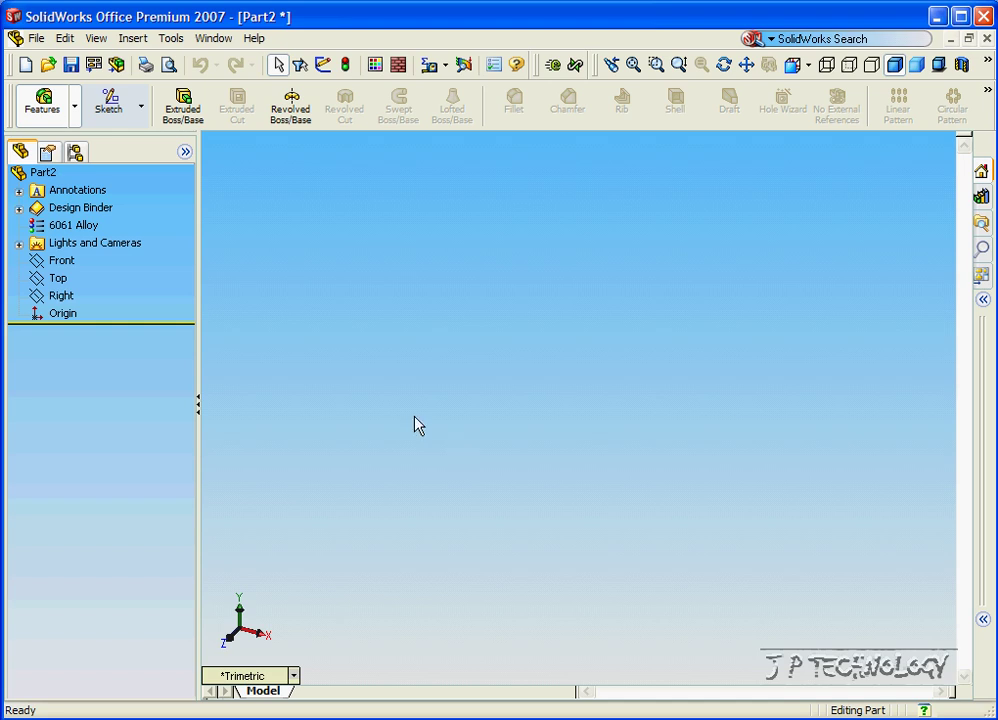
pyautogui.click(170, 38)
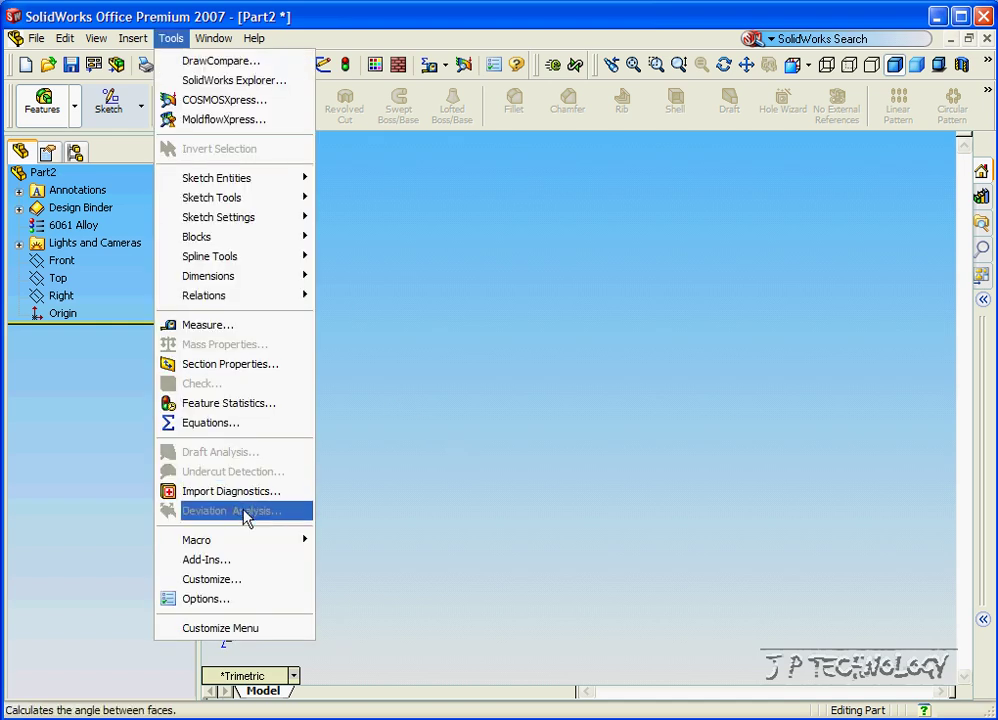
pyautogui.click(206, 559)
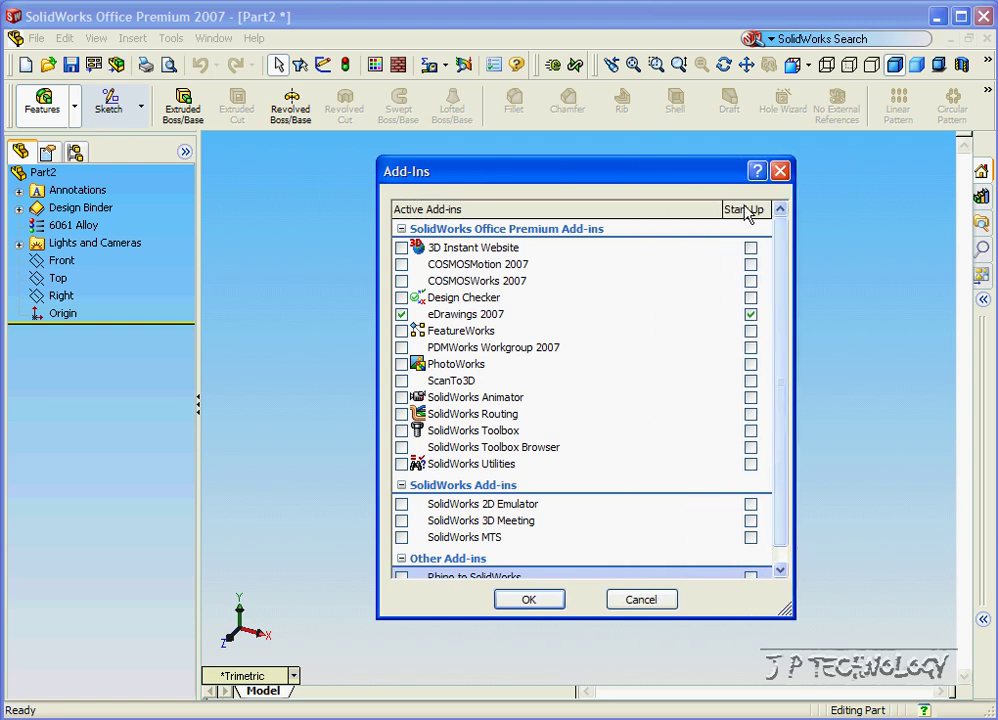
pyautogui.click(463, 297)
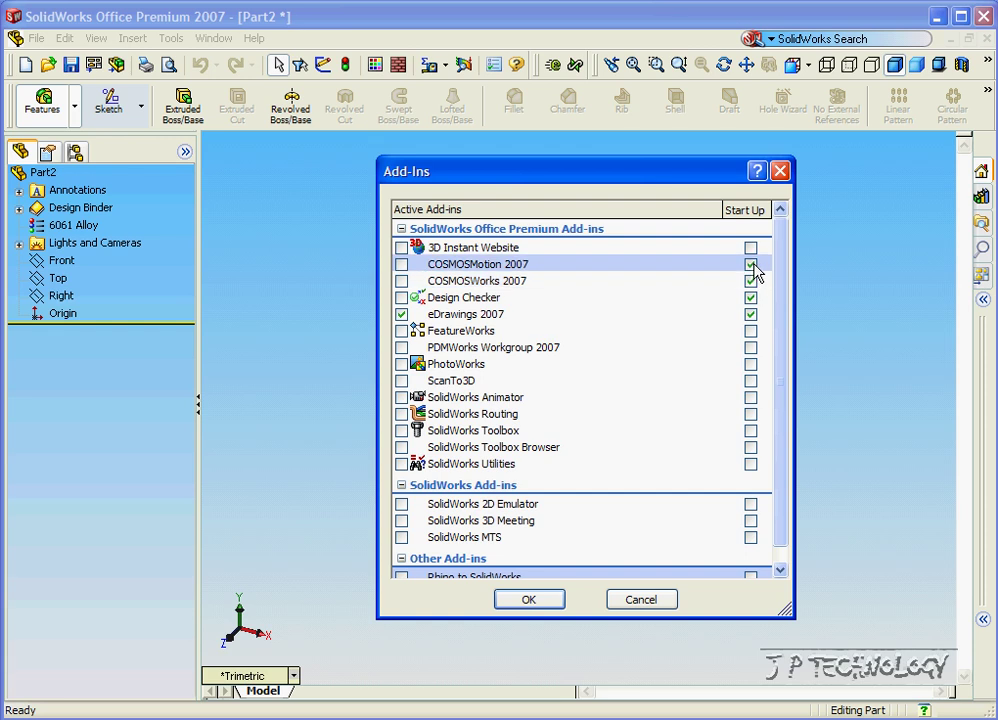
pyautogui.click(751, 263)
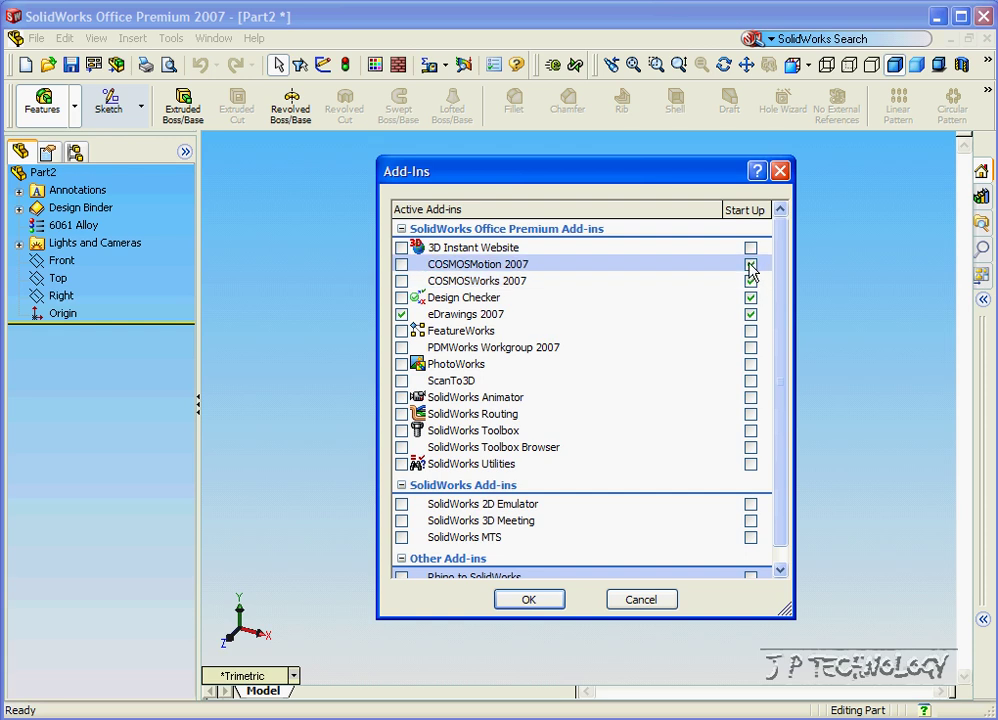
pyautogui.click(750, 280)
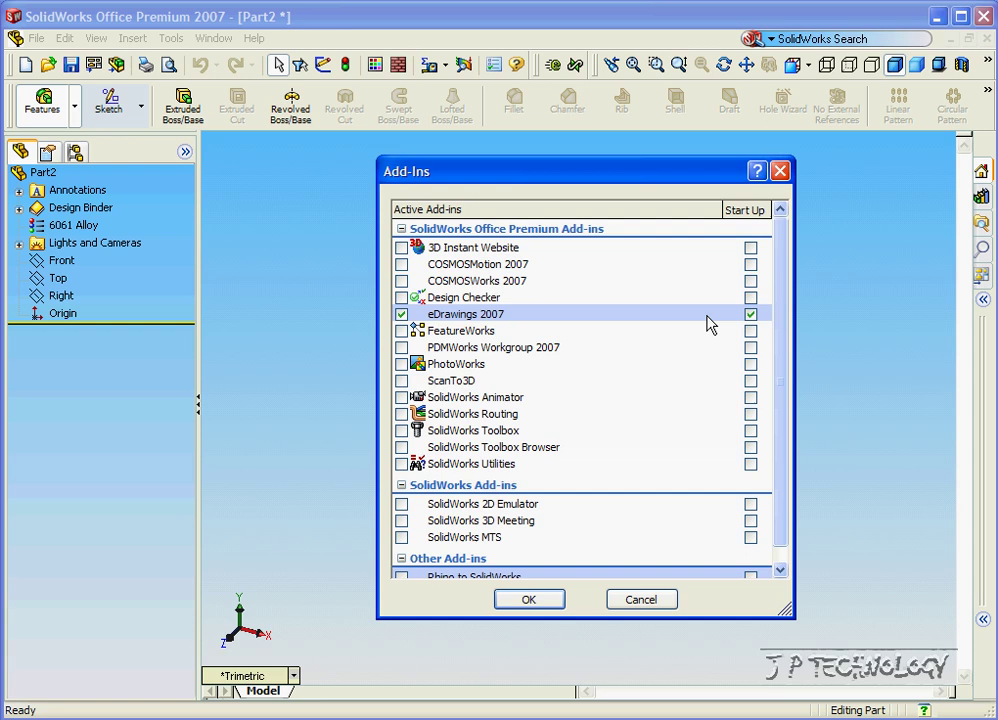
pyautogui.moveTo(474, 328)
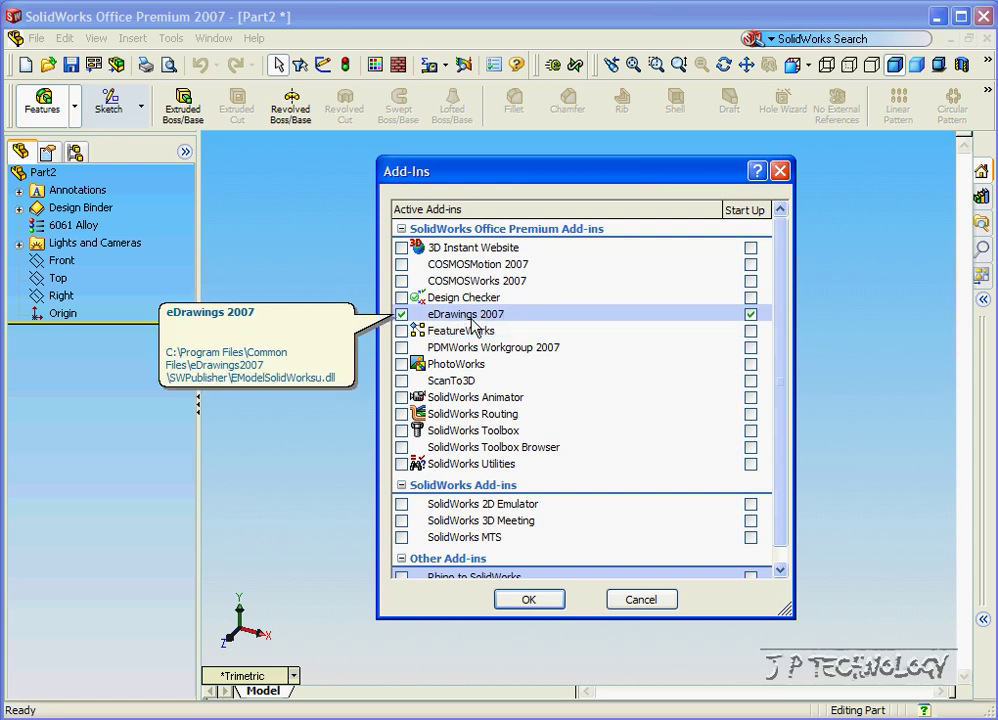
pyautogui.moveTo(557, 324)
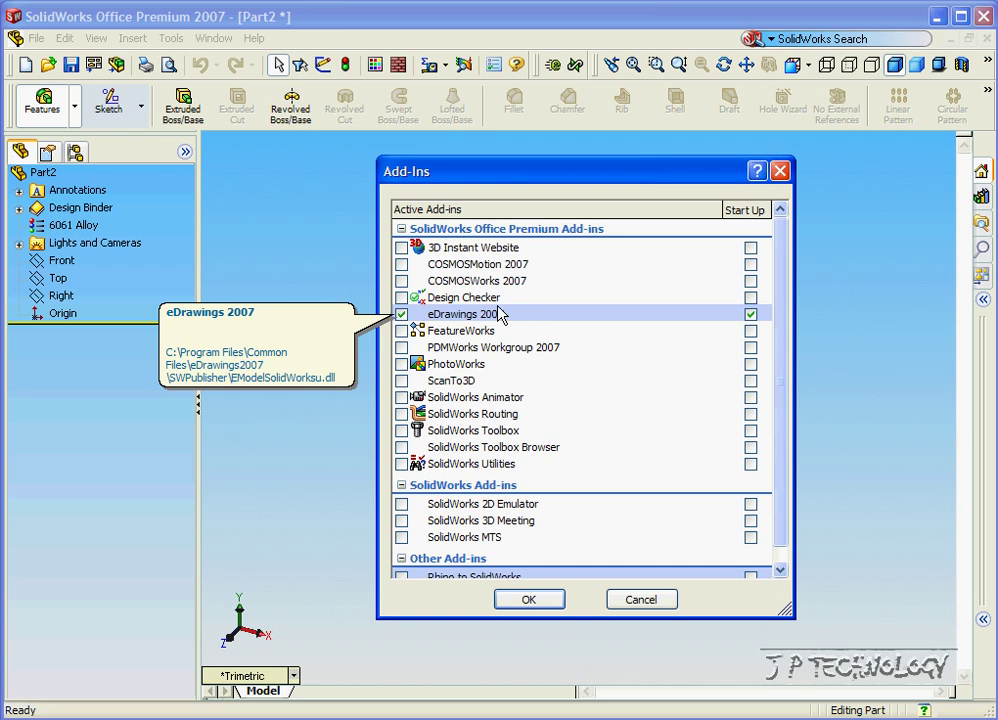
pyautogui.moveTo(405, 397)
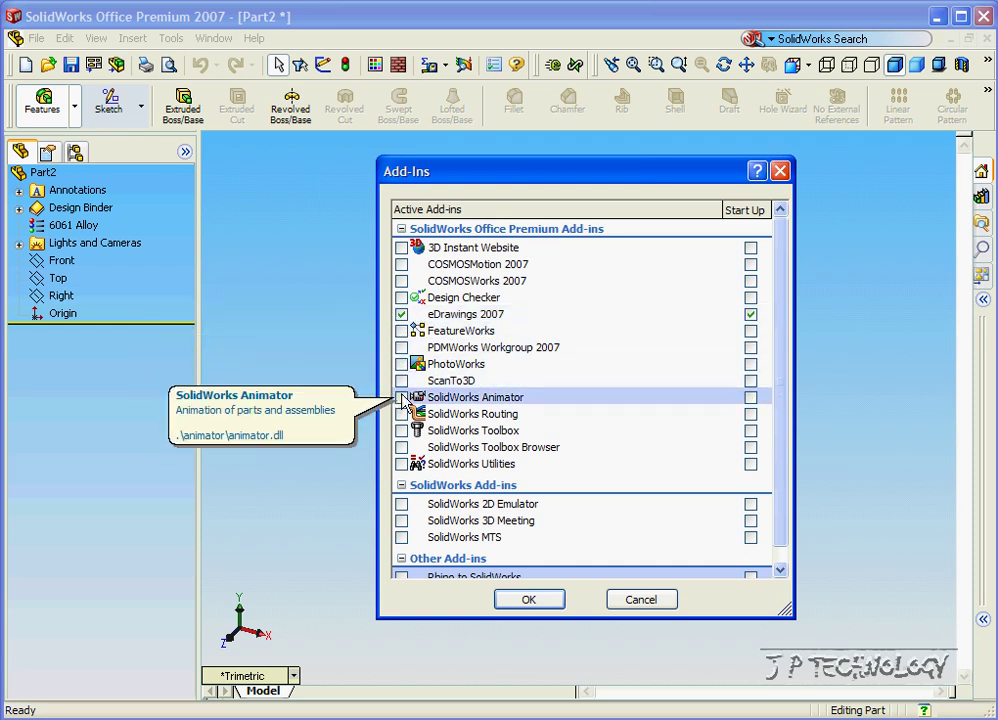
pyautogui.moveTo(465, 314)
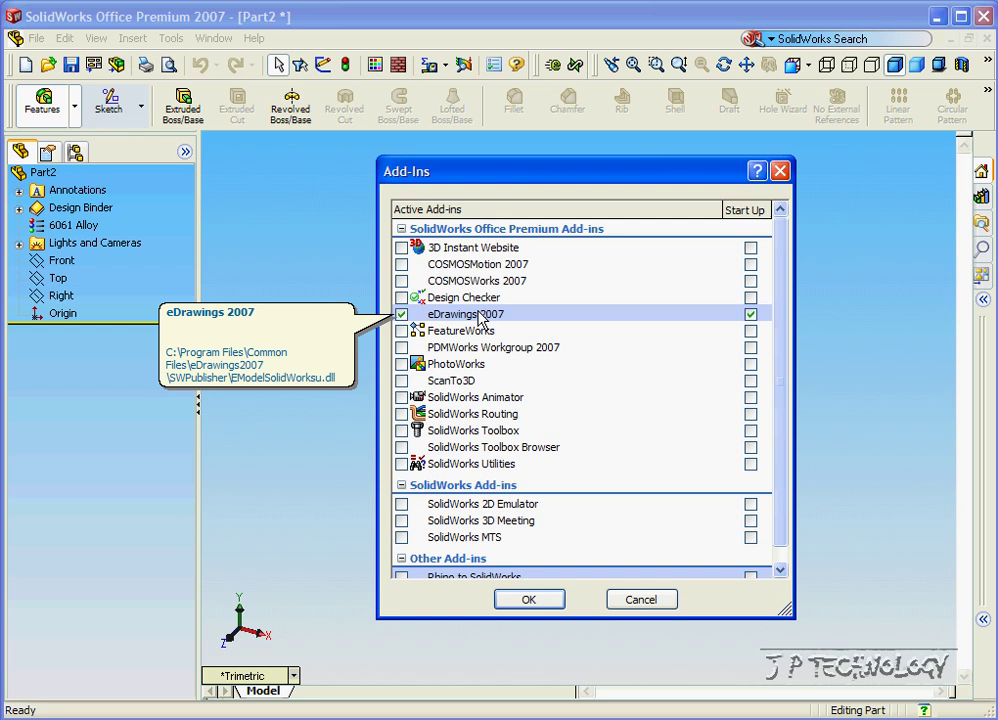
pyautogui.click(529, 598)
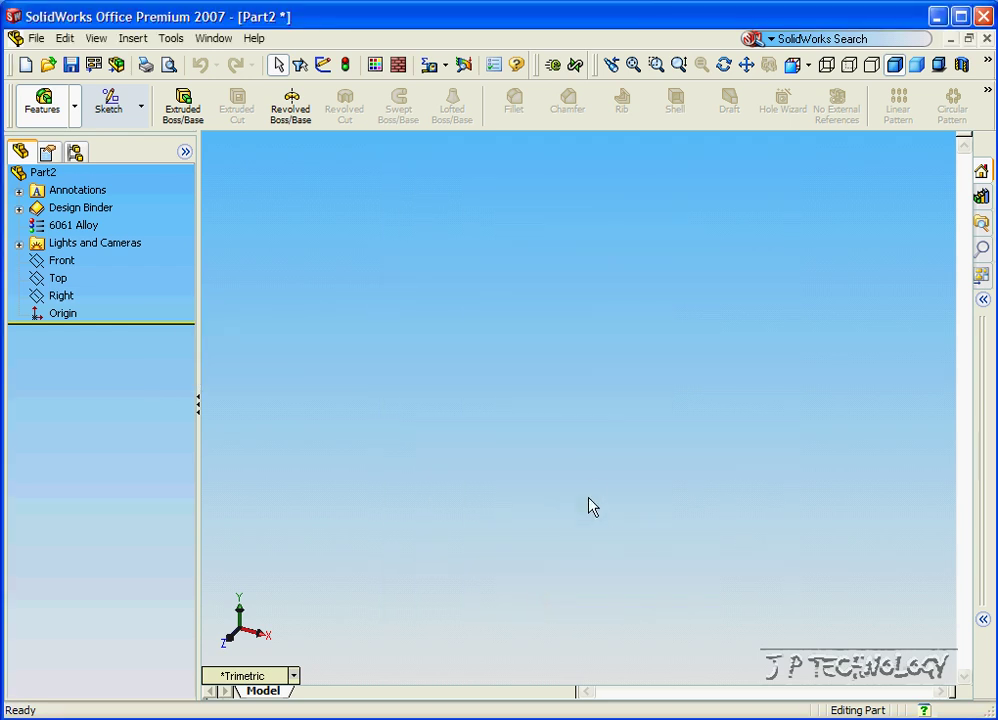
pyautogui.moveTo(593, 490)
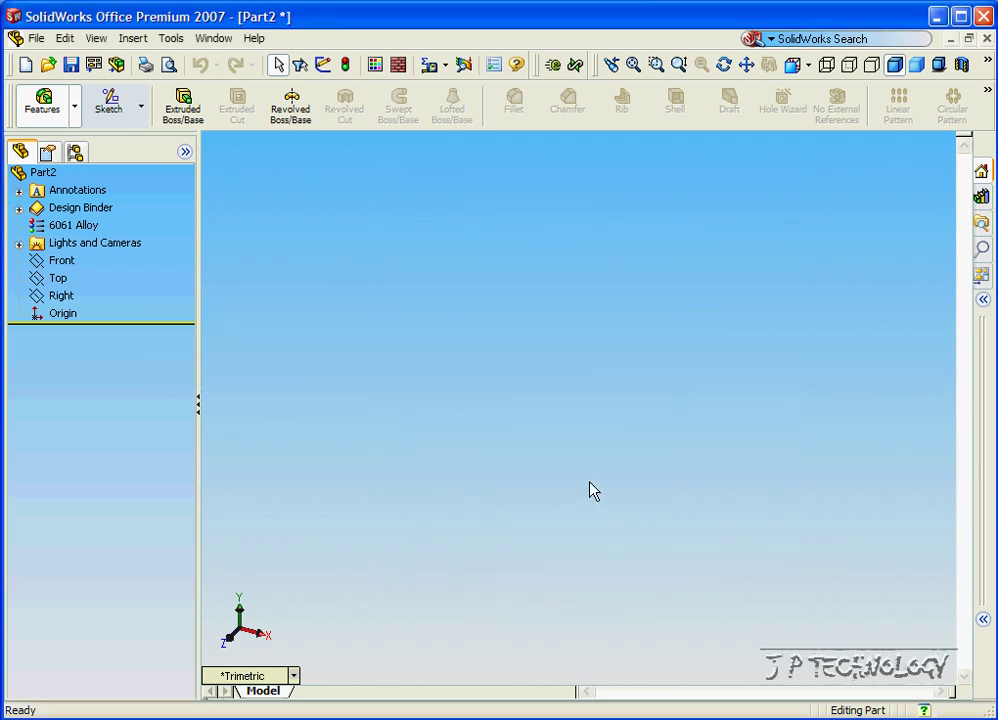